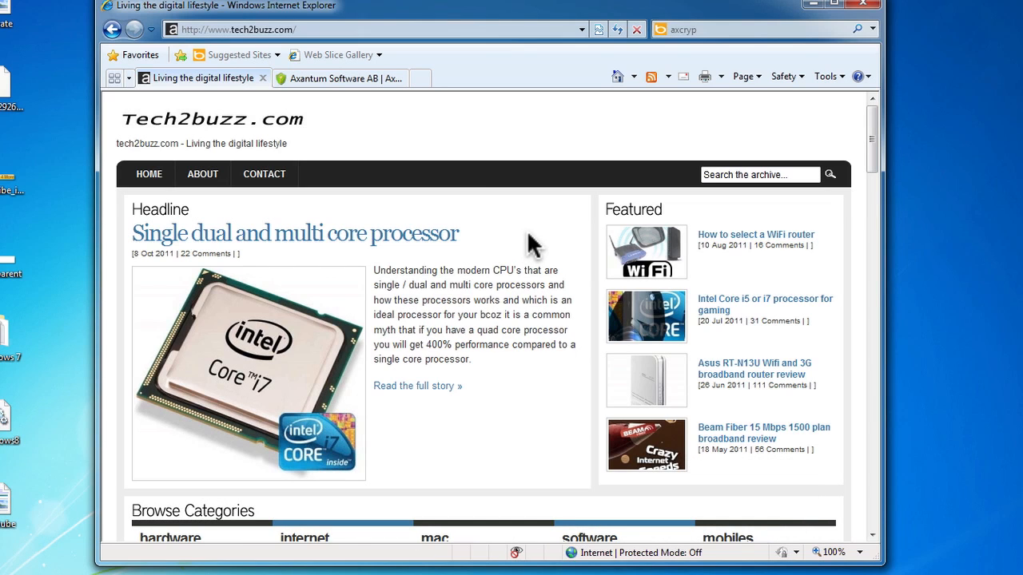
pyautogui.moveTo(457, 172)
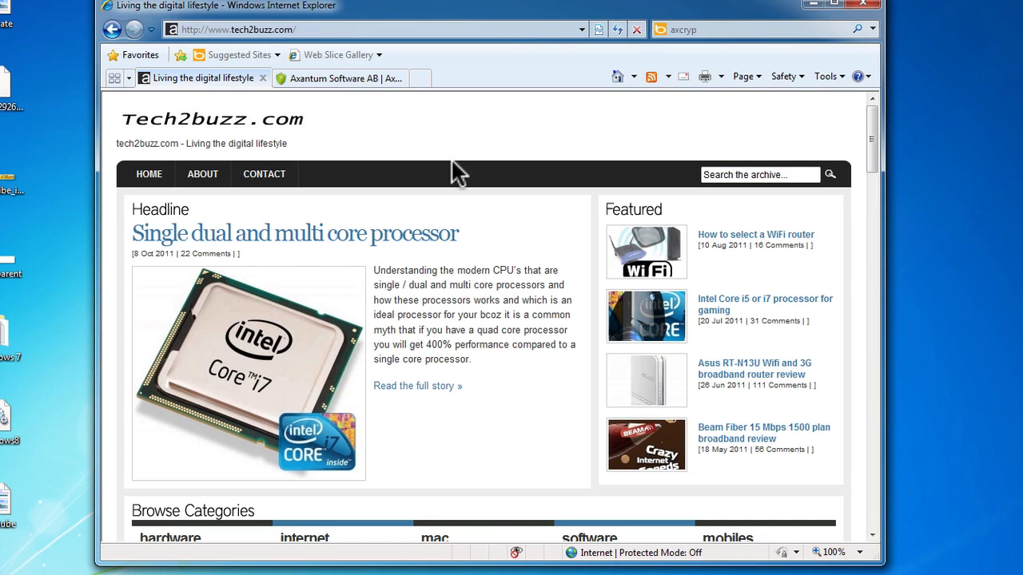
# - Go to the AxCrypt downloads page on the Axantum Software AB tab and start the installer
pyautogui.click(334, 78)
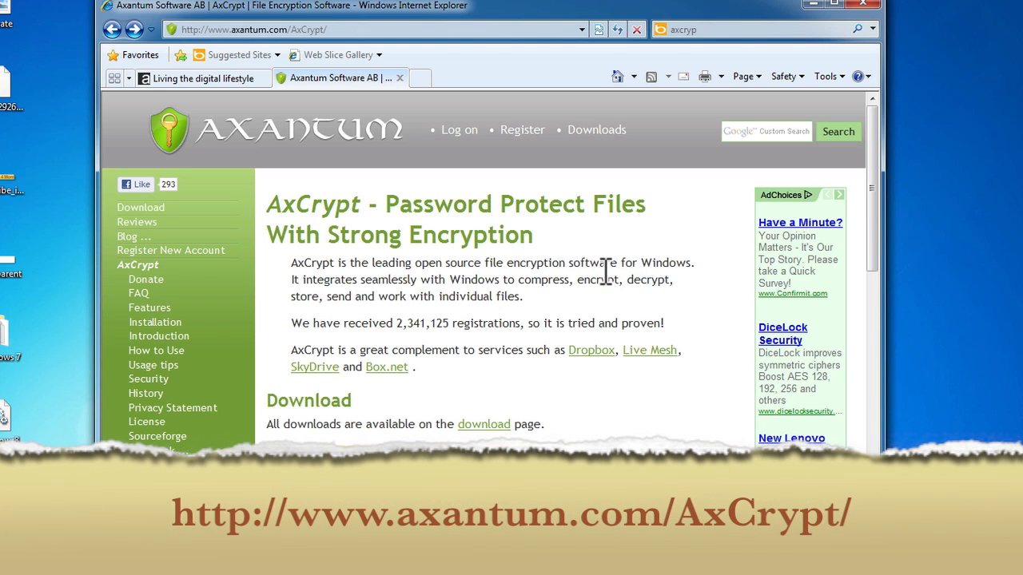
pyautogui.scroll(-3)
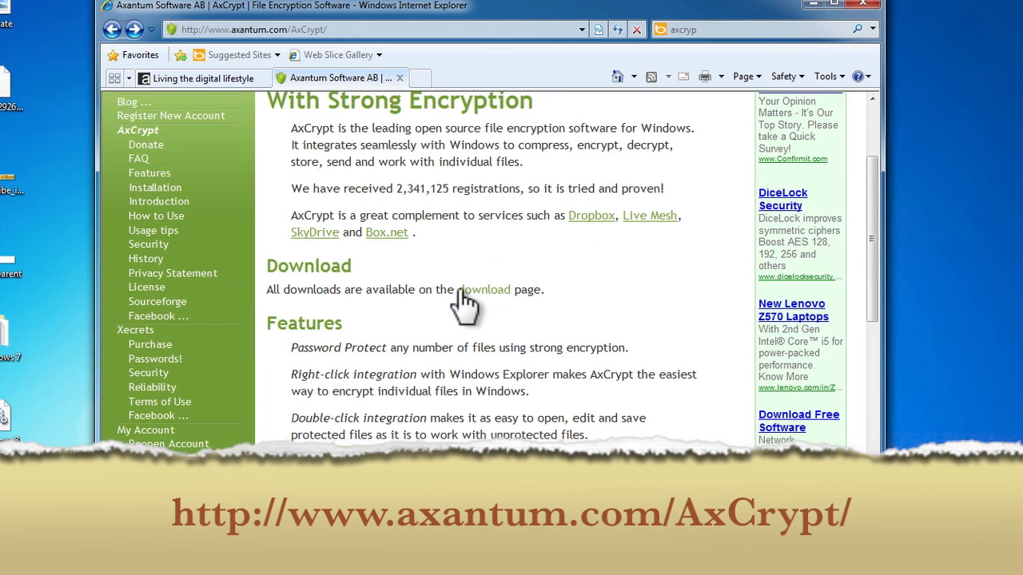
pyautogui.click(484, 289)
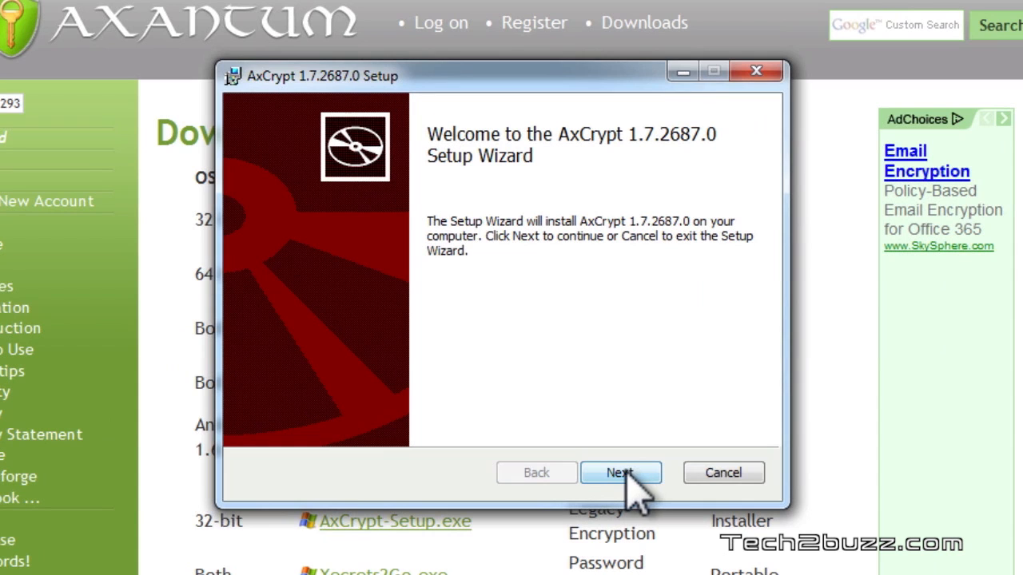
# - Install AxCrypt 1.7.2687.0, accepting the license terms and keeping the default features
pyautogui.click(621, 472)
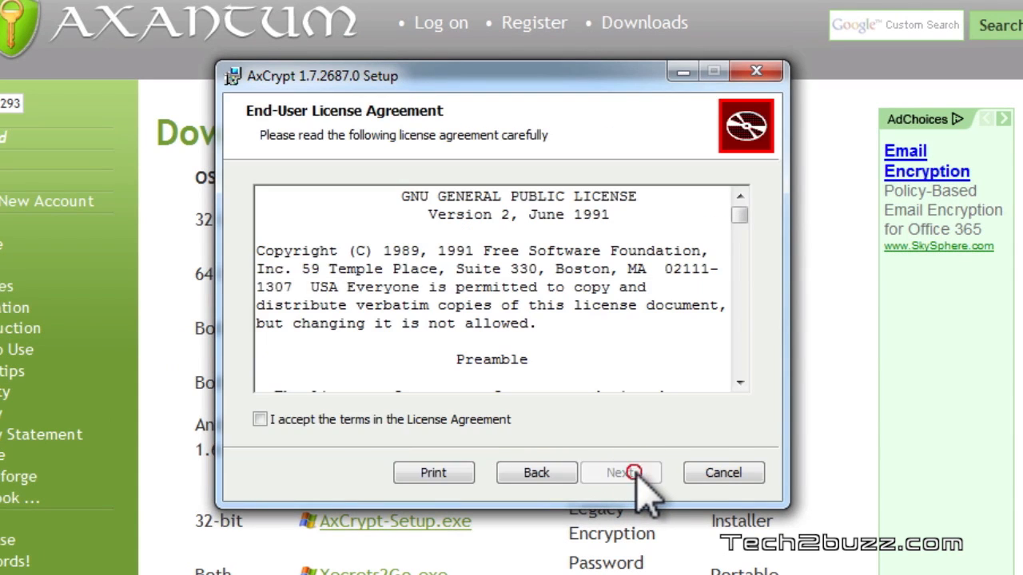
pyautogui.click(259, 419)
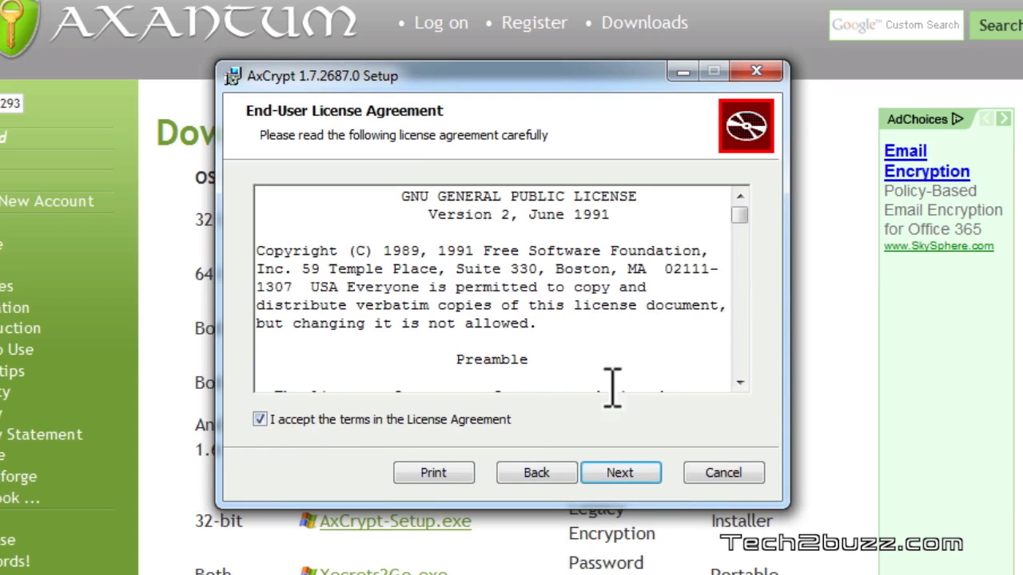
pyautogui.click(620, 473)
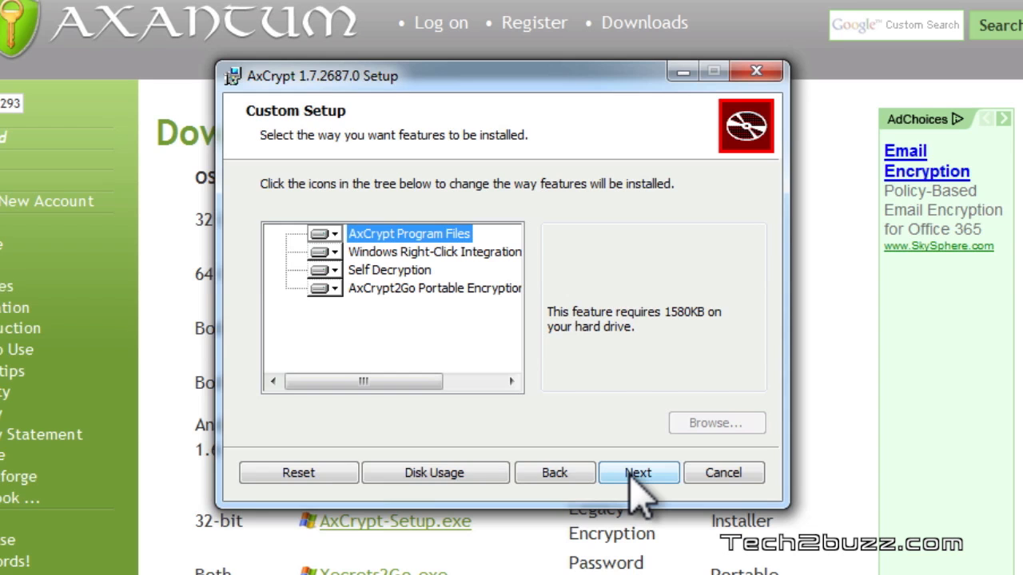
pyautogui.click(637, 473)
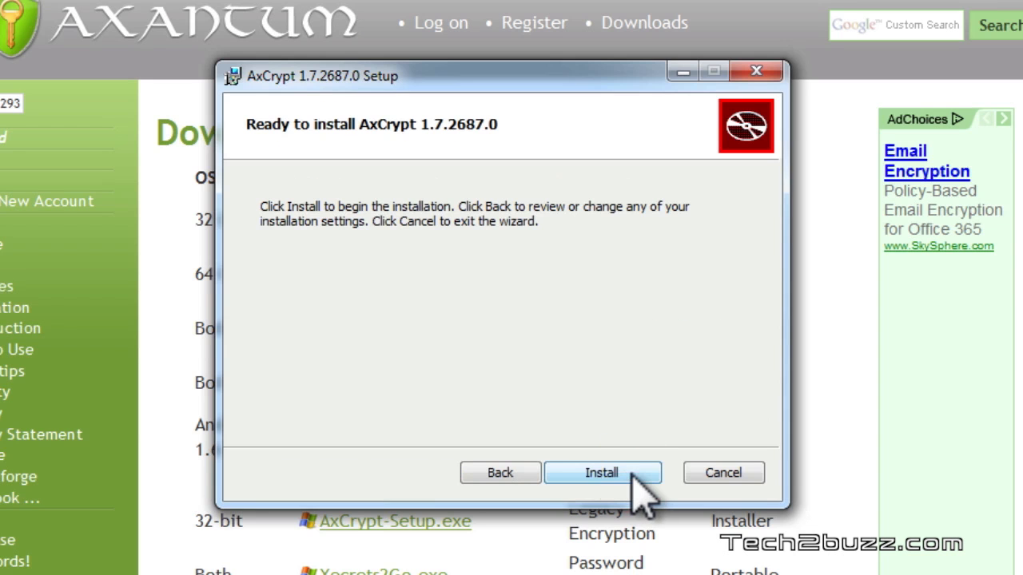
pyautogui.click(602, 472)
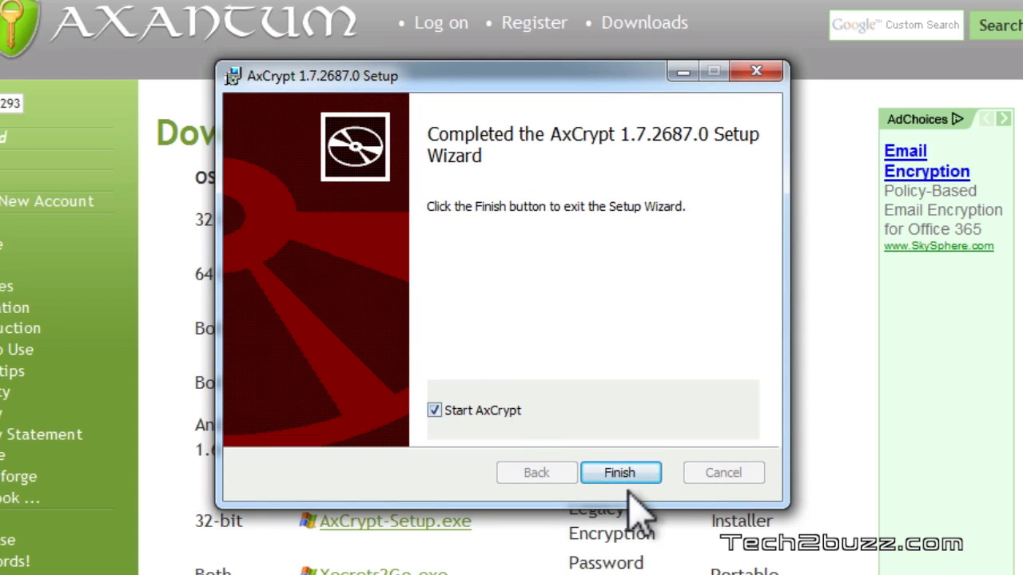
# - Finish setup with AxCrypt starting, and skip the e-mail update registration
pyautogui.click(621, 472)
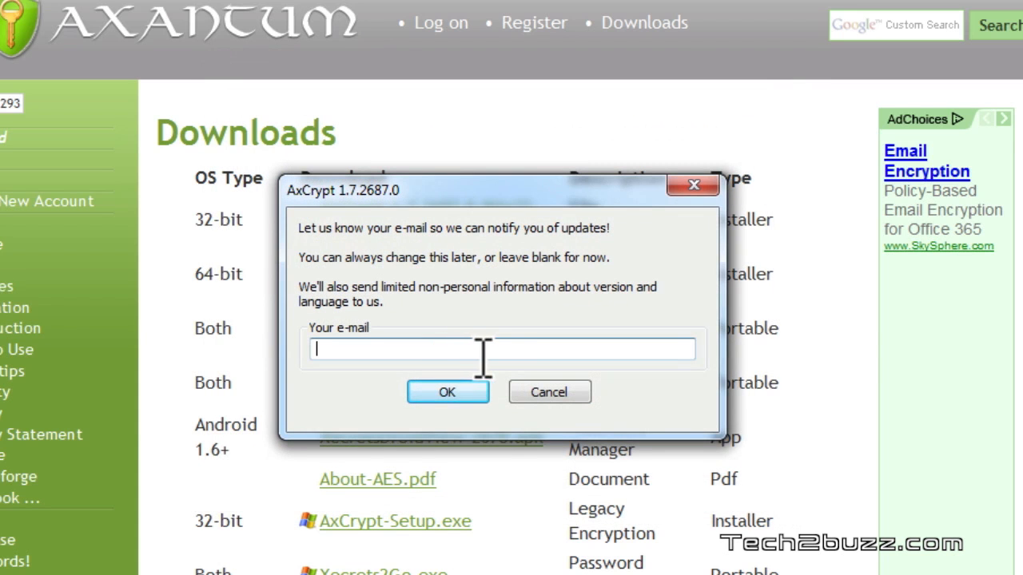
pyautogui.moveTo(519, 355)
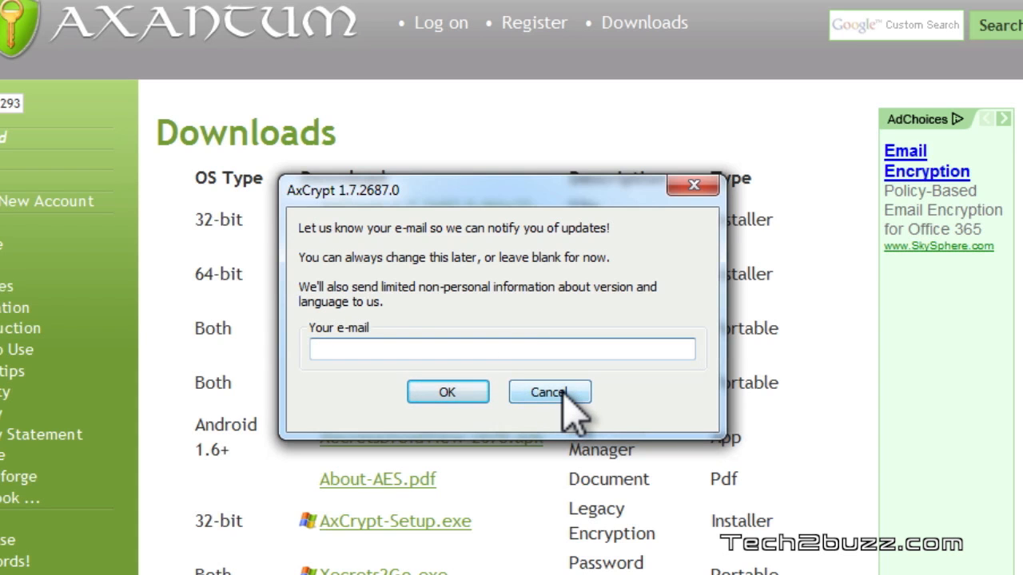
pyautogui.click(549, 392)
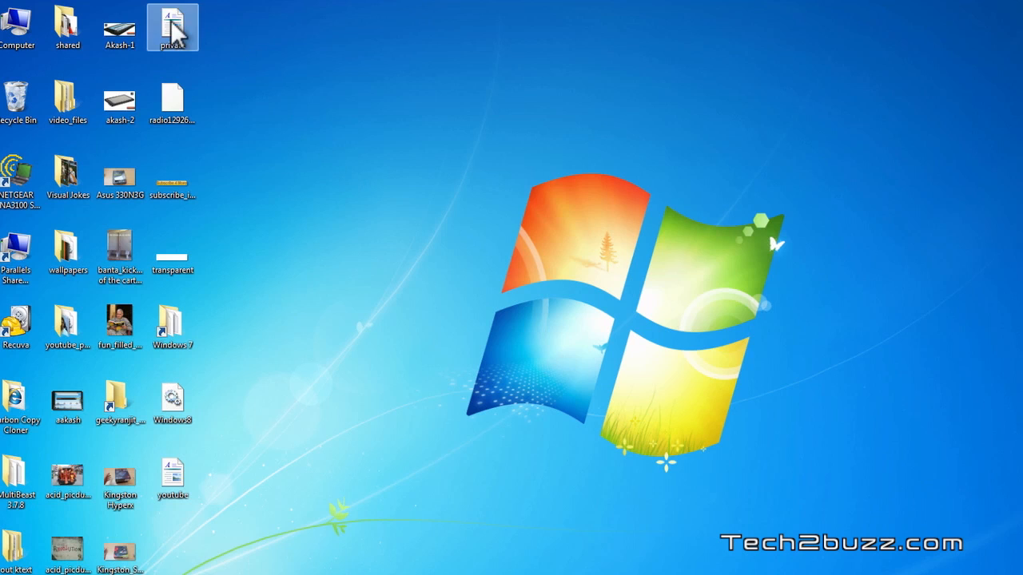
# - Select the 'private' document on the desktop and bring up its shortcut menu
pyautogui.doubleClick(172, 27)
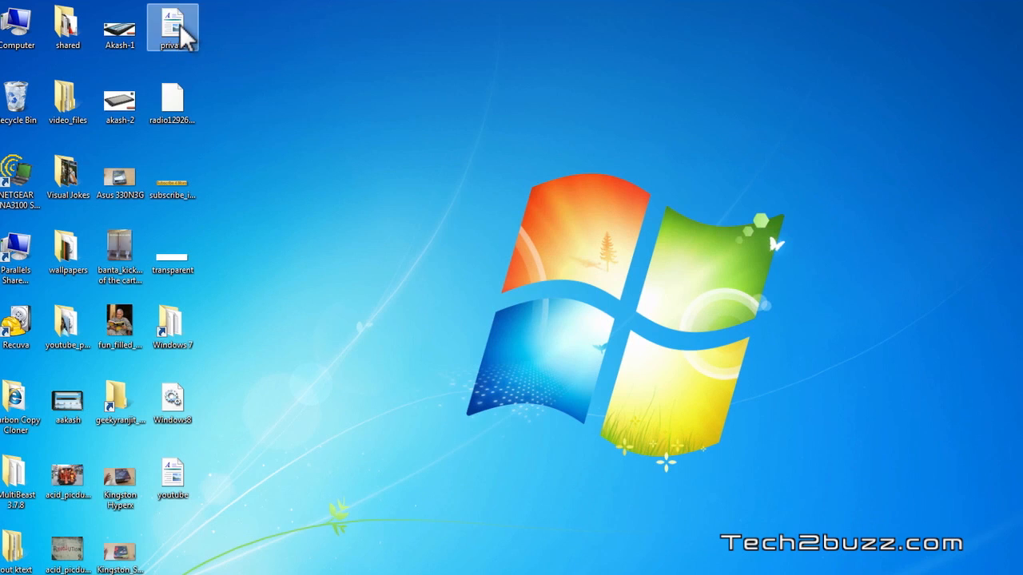
pyautogui.rightClick(171, 28)
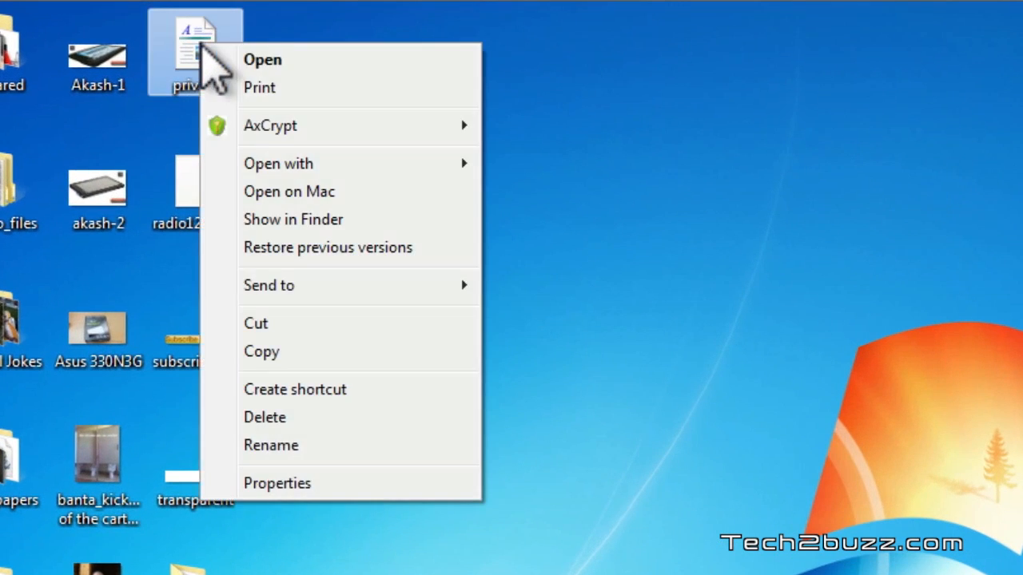
pyautogui.moveTo(270, 125)
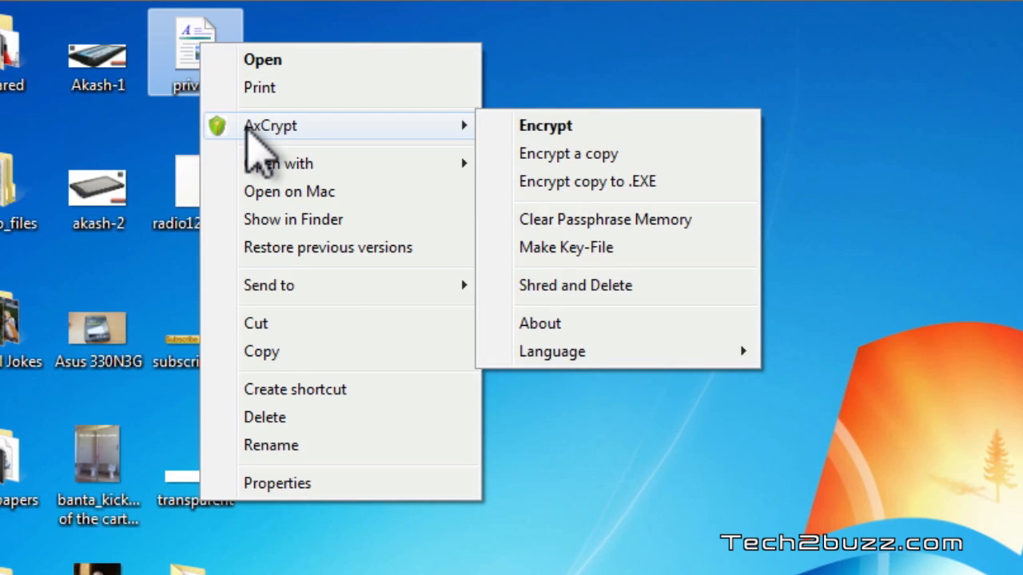
pyautogui.moveTo(267, 147)
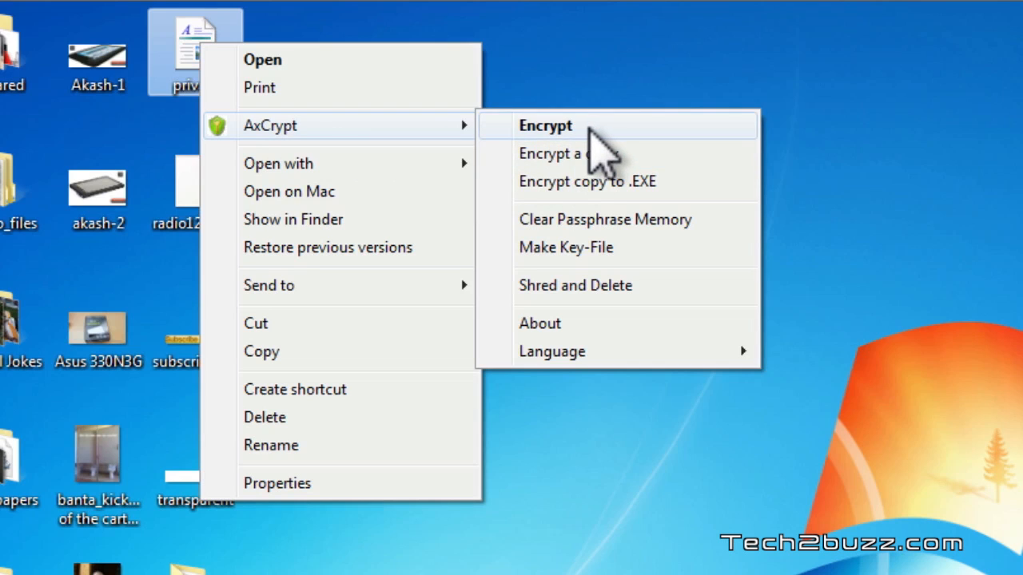
pyautogui.moveTo(591, 153)
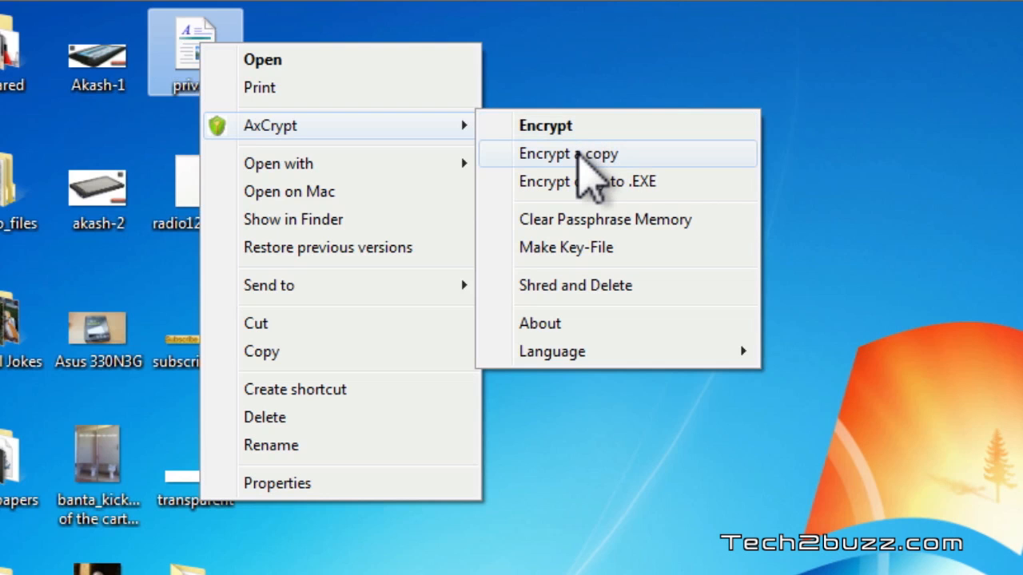
pyautogui.moveTo(584, 140)
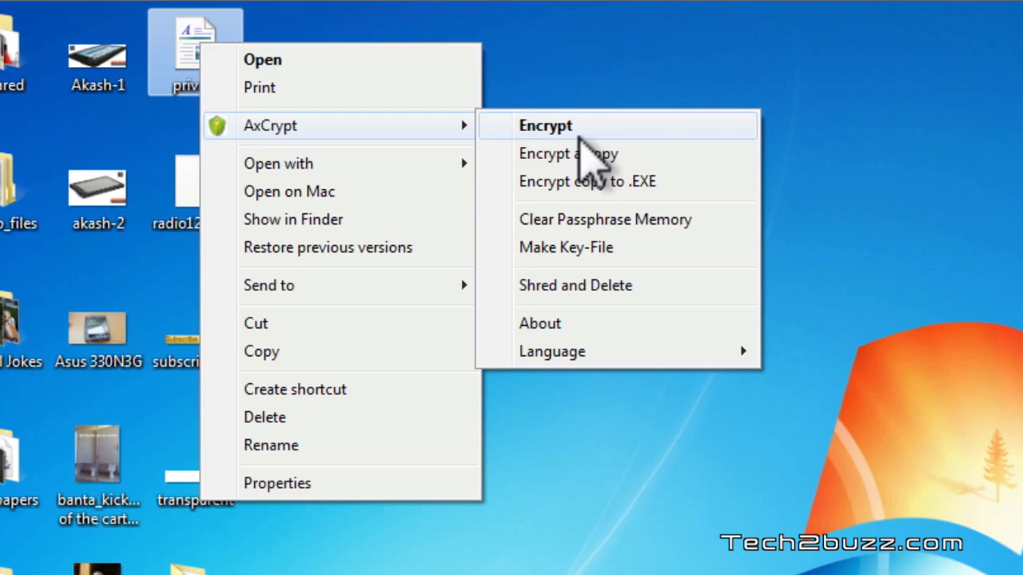
# - Encrypt the 'private' document with AxCrypt, confirming the passphrase
pyautogui.click(546, 126)
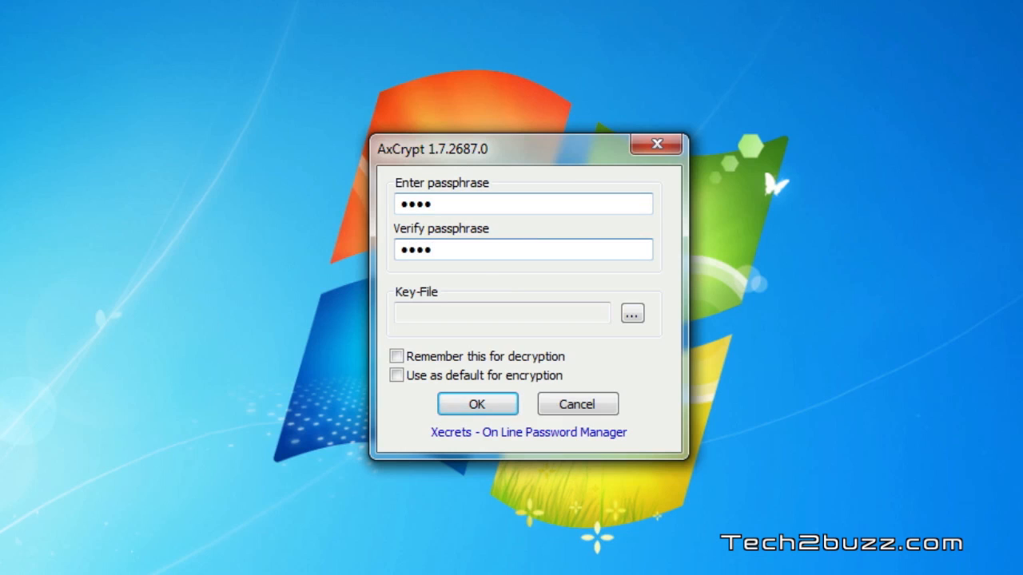
pyautogui.click(477, 403)
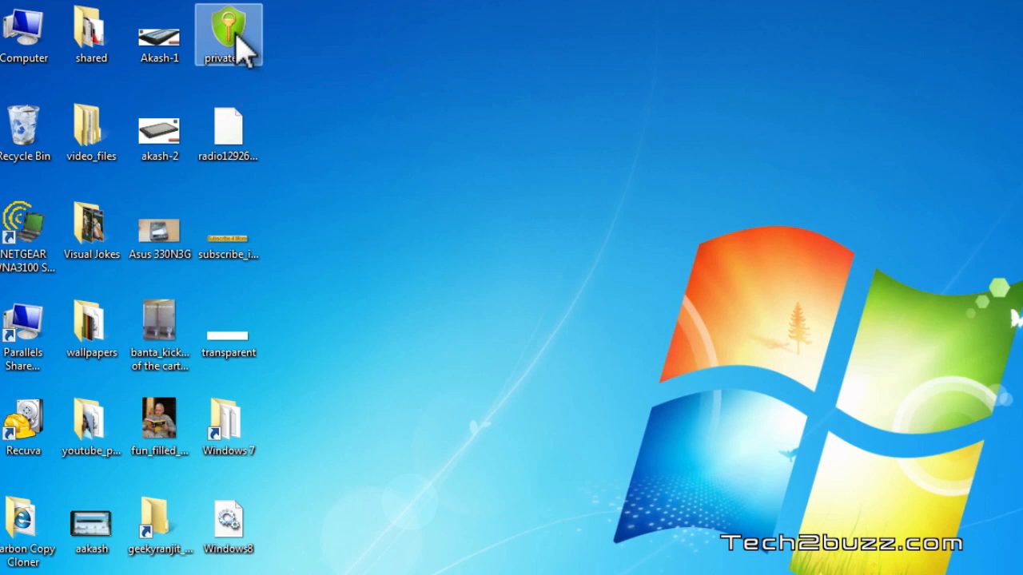
# - Open the encrypted 'private' document by entering its passphrase
pyautogui.doubleClick(228, 34)
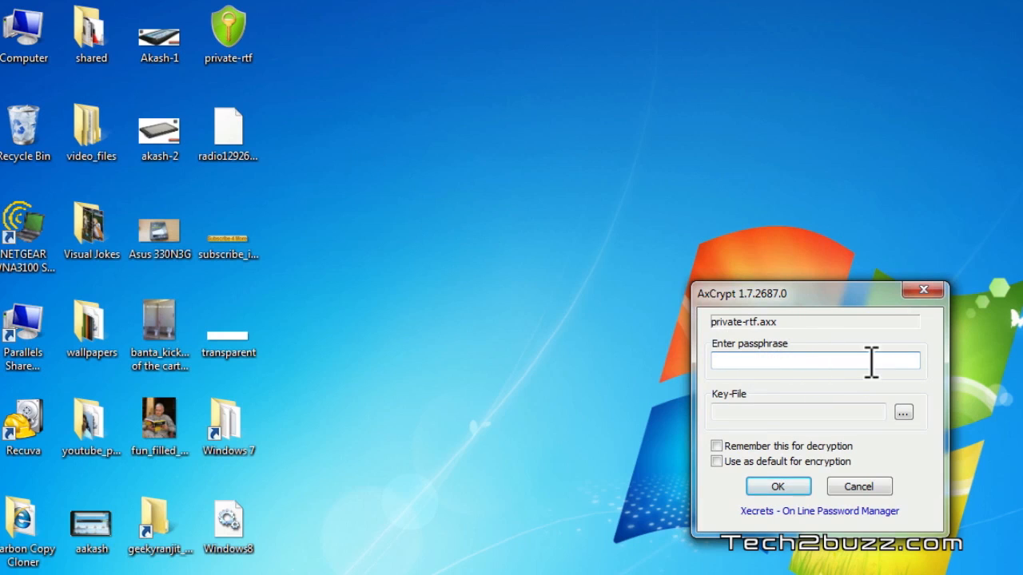
pyautogui.click(799, 361)
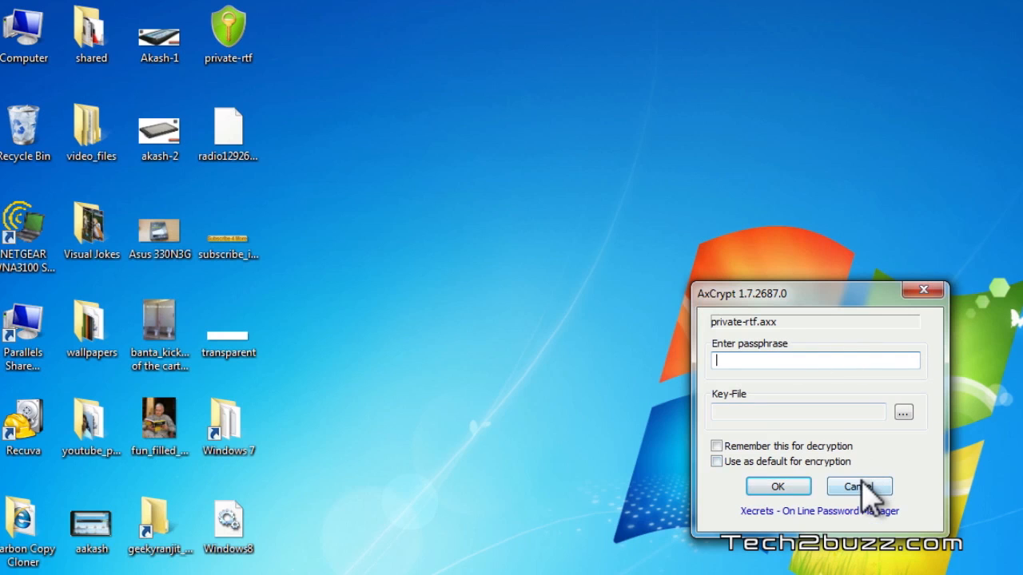
pyautogui.click(859, 486)
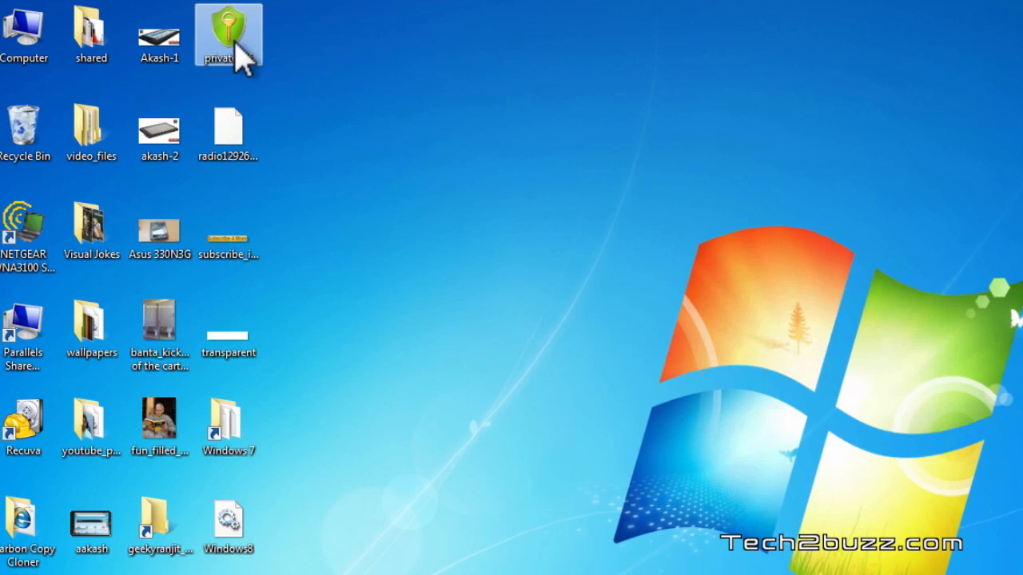
pyautogui.doubleClick(227, 32)
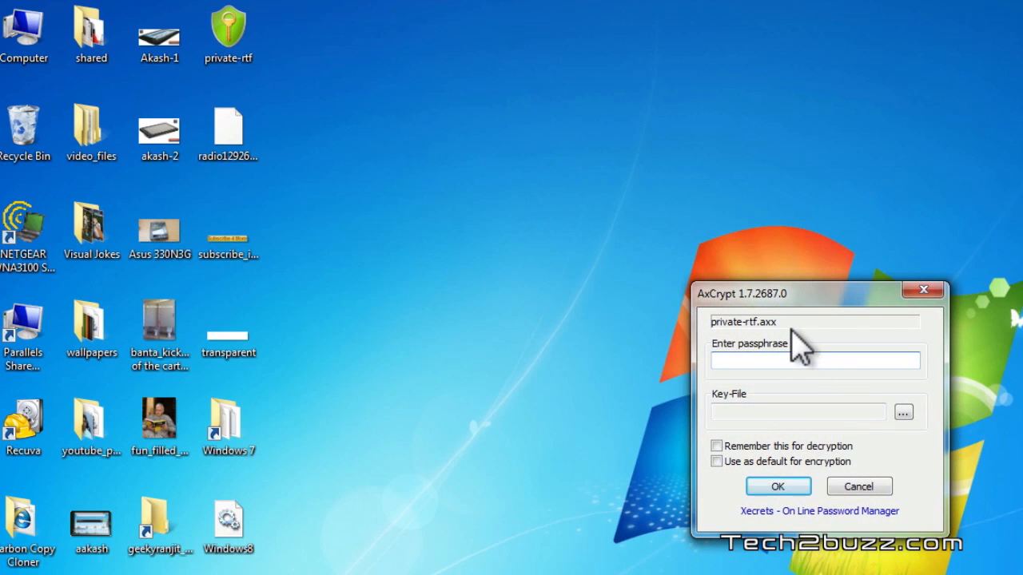
pyautogui.write('••••')
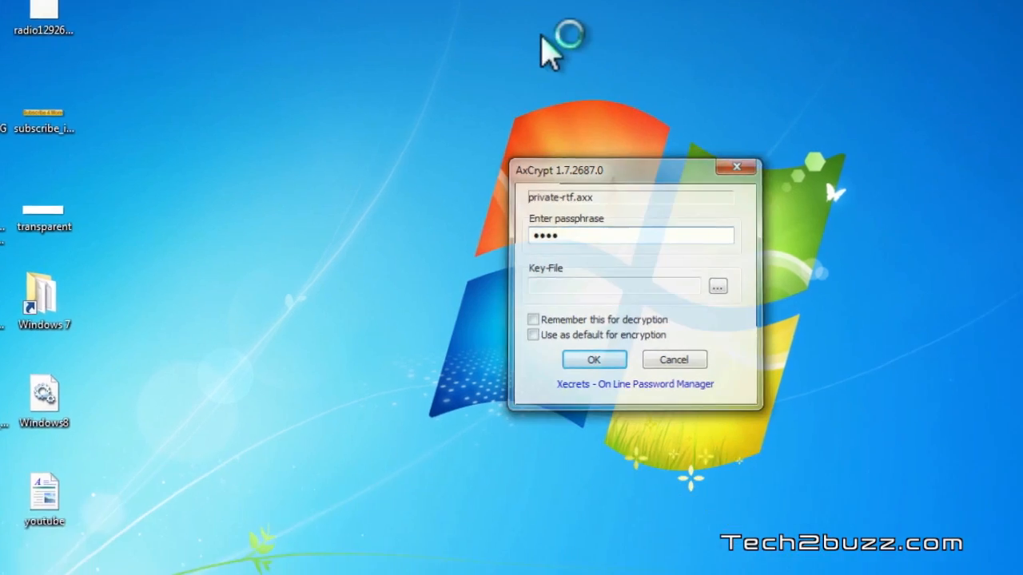
pyautogui.click(594, 359)
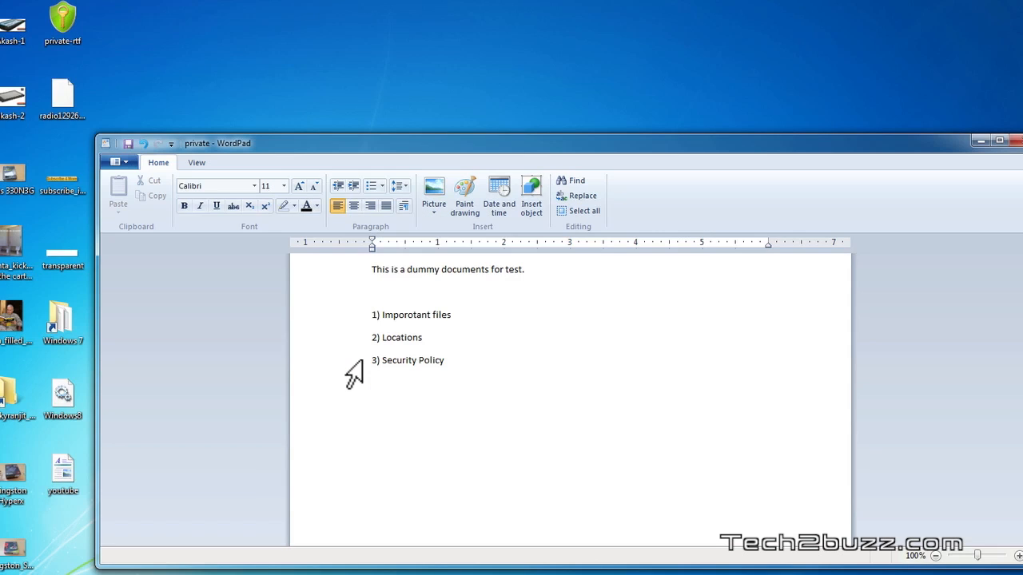
# - Type '4) Fourth point' in WordPad and close the window
pyautogui.write('4')
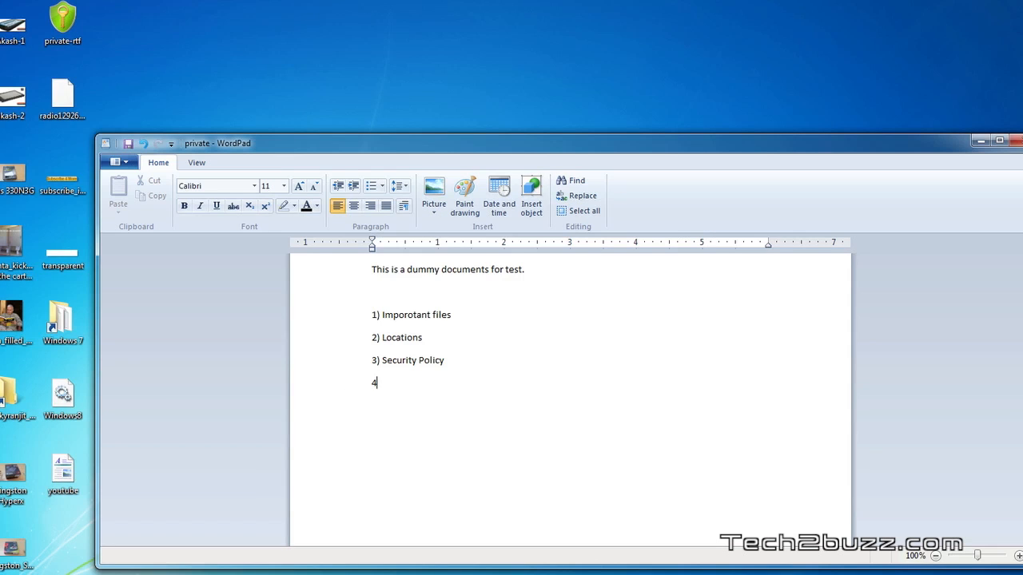
pyautogui.write(') F')
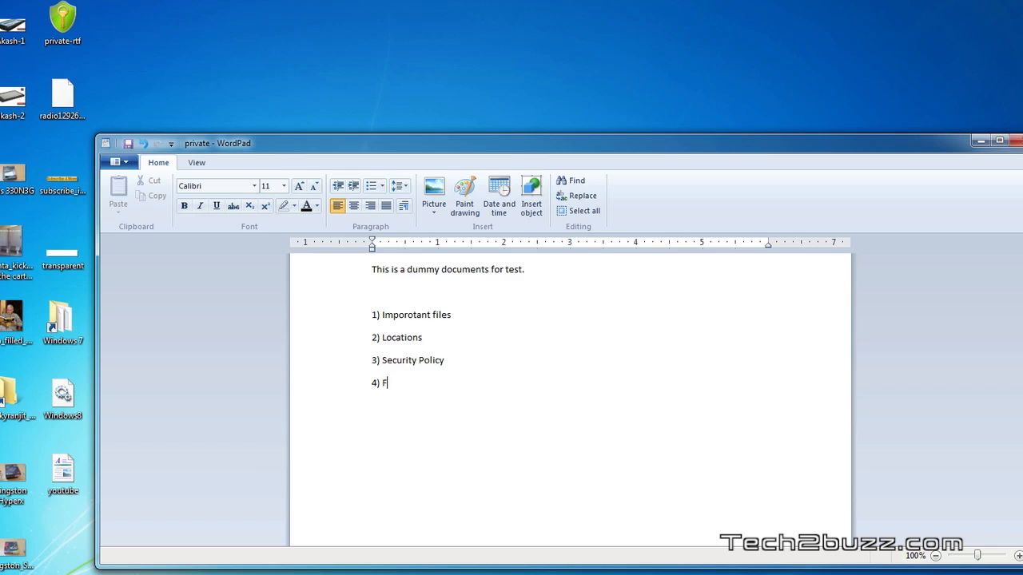
pyautogui.write('ourth point')
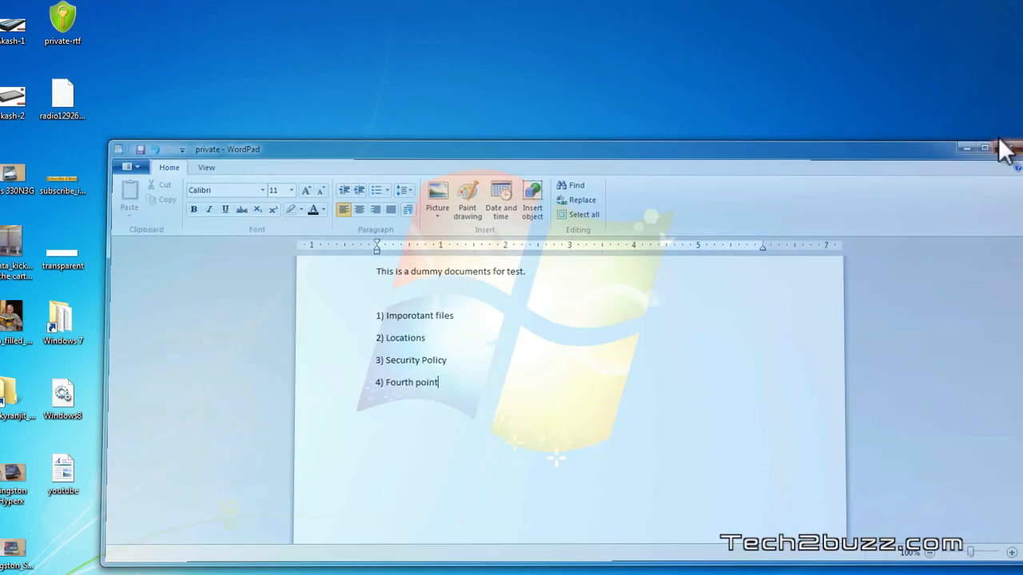
pyautogui.click(1006, 149)
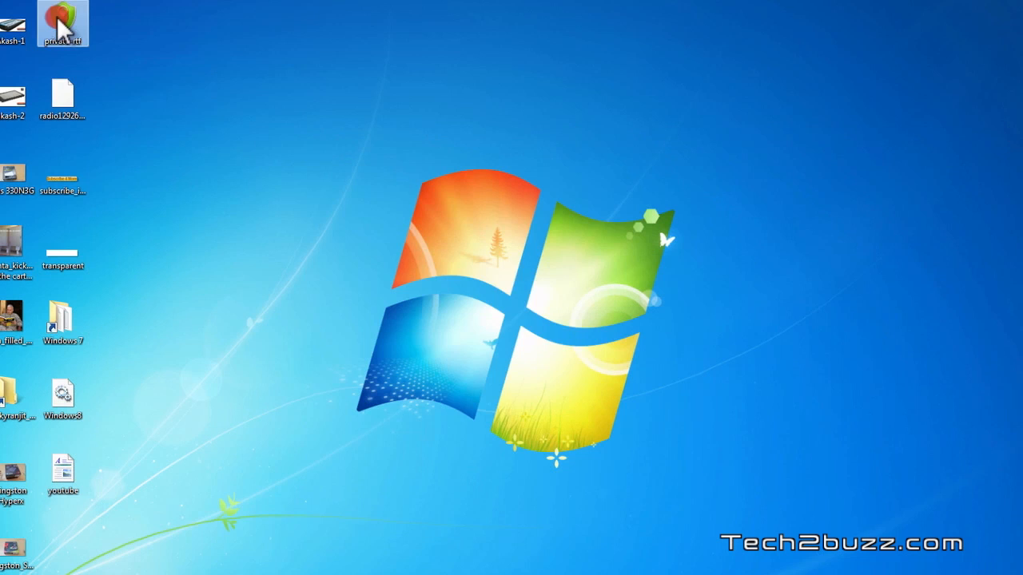
pyautogui.doubleClick(62, 22)
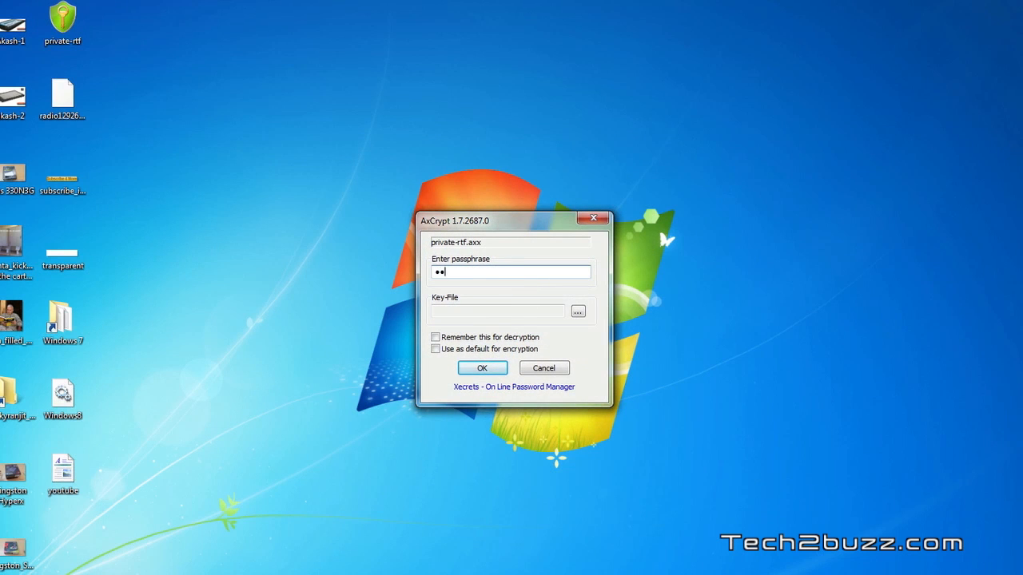
pyautogui.click(482, 368)
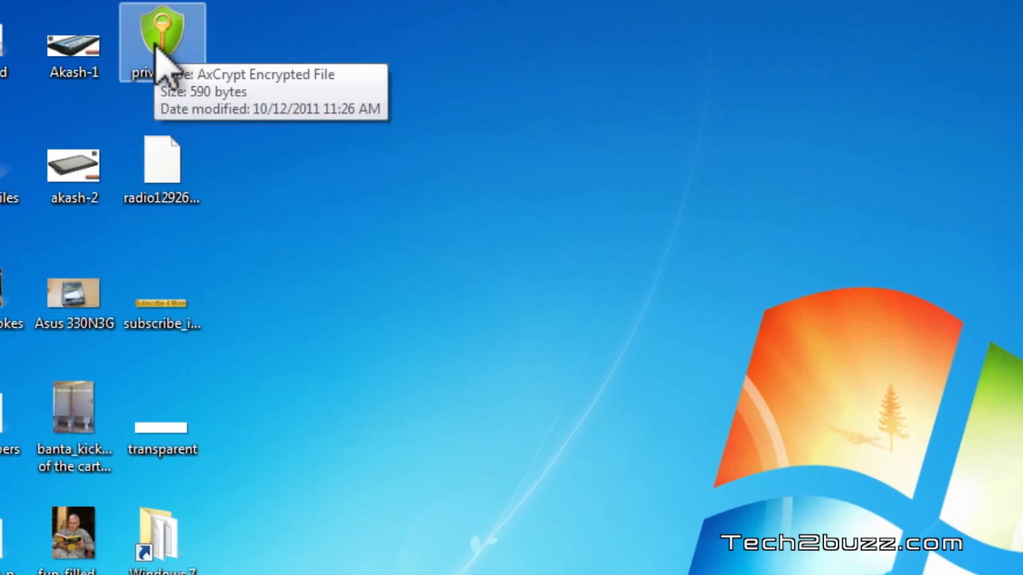
# - Decrypt private-rtf through the AxCrypt shortcut menu, confirming the passphrase
pyautogui.rightClick(162, 40)
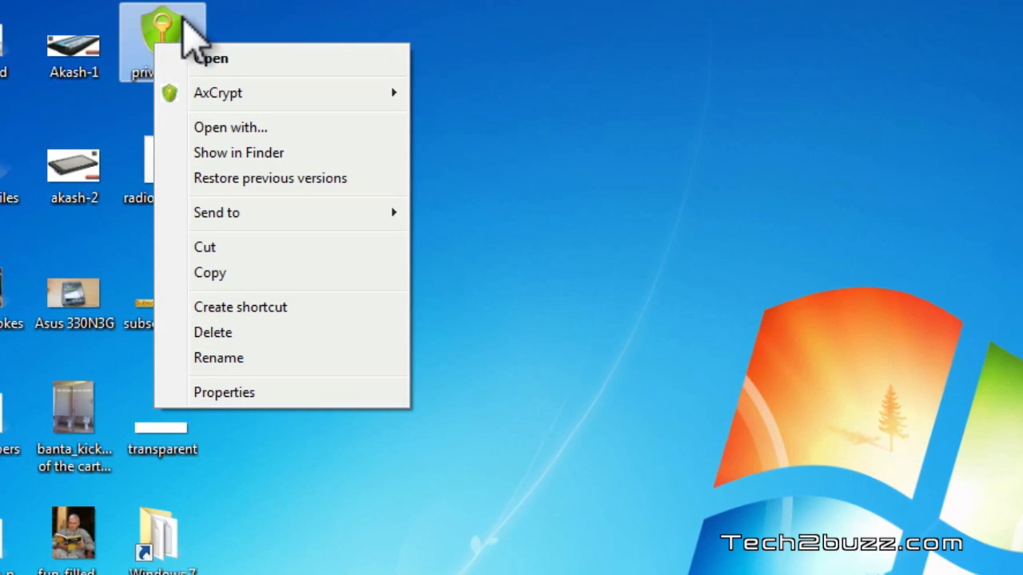
pyautogui.moveTo(217, 93)
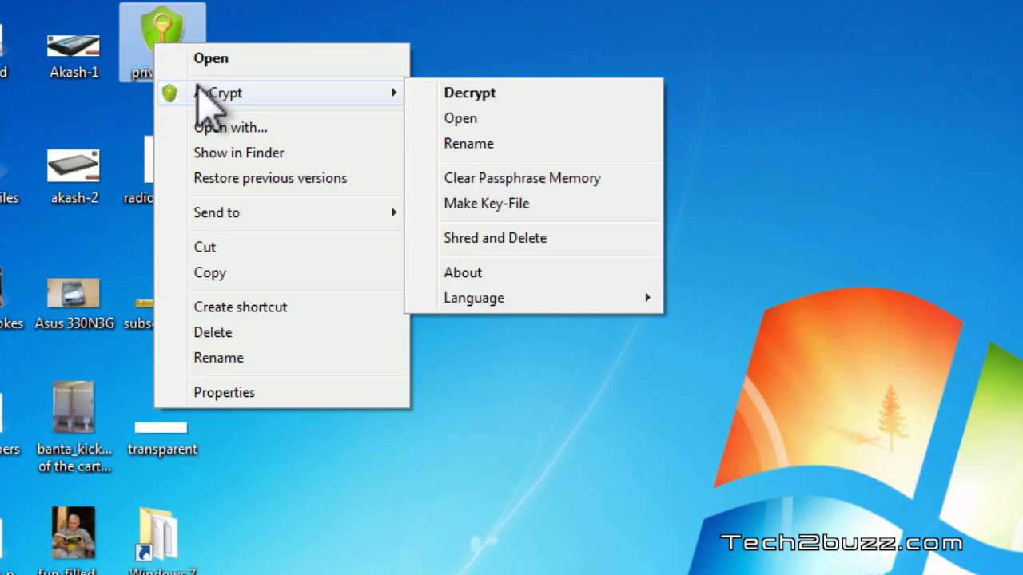
pyautogui.moveTo(232, 124)
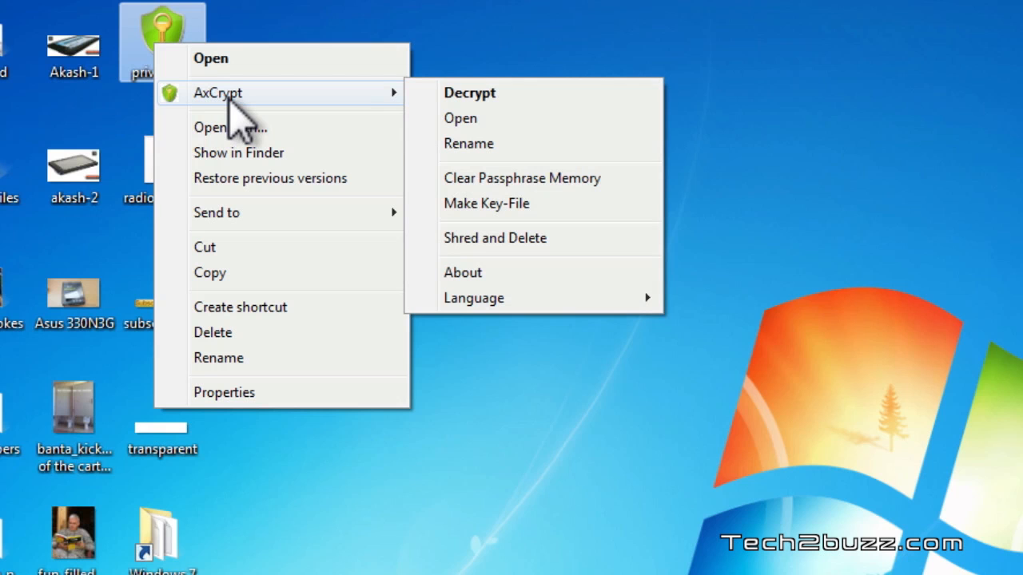
pyautogui.click(470, 93)
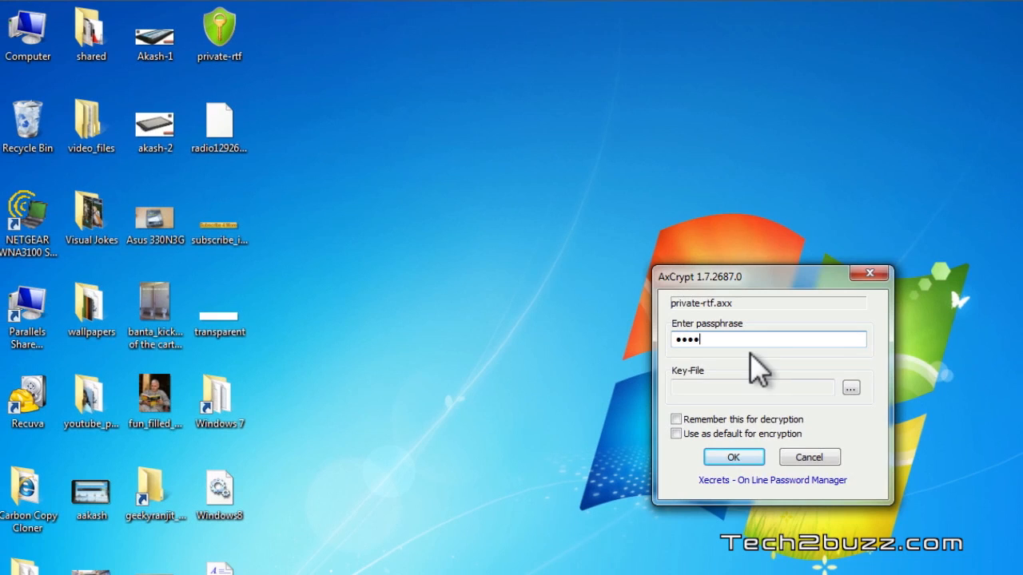
pyautogui.click(733, 456)
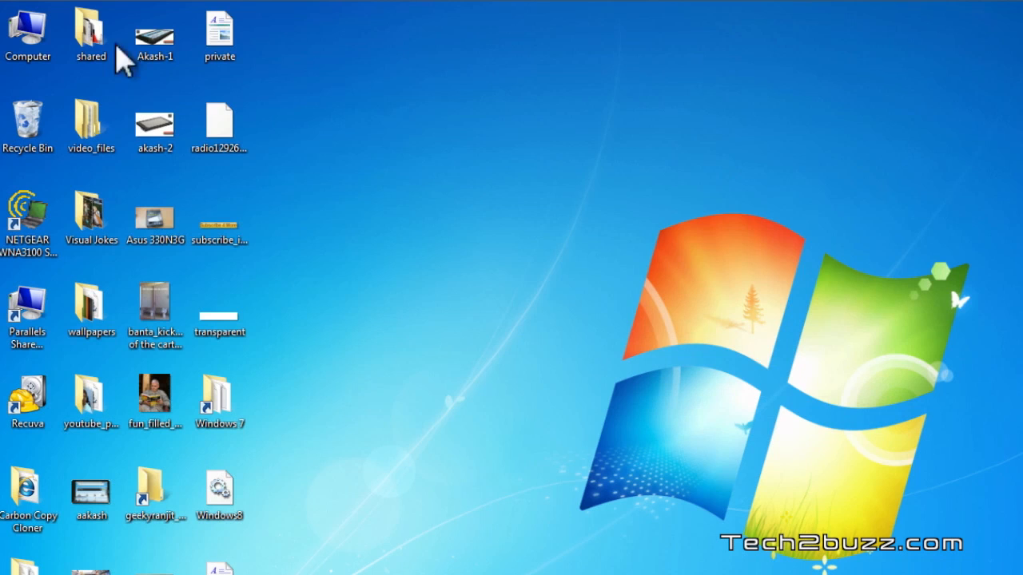
pyautogui.click(219, 33)
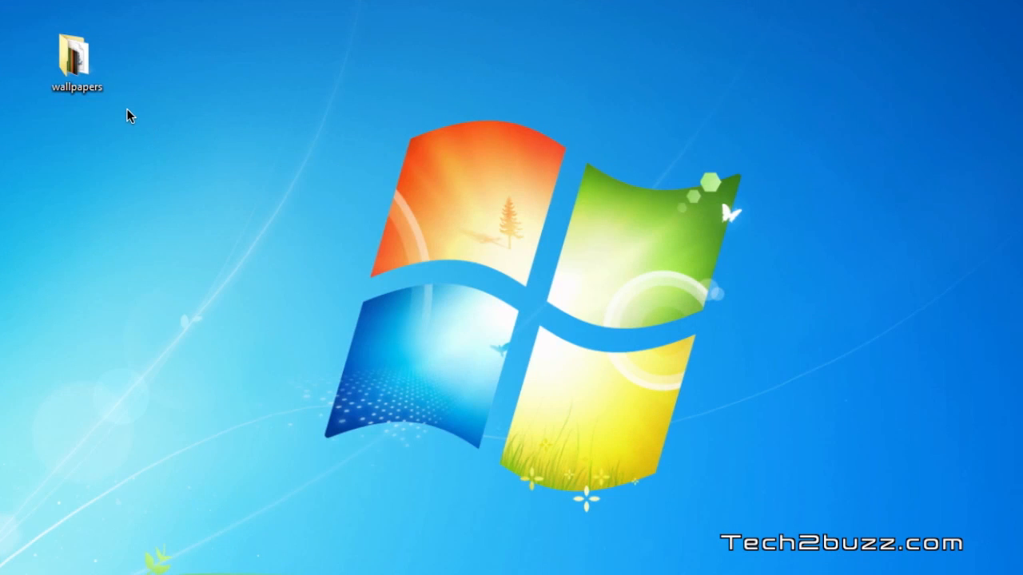
pyautogui.doubleClick(76, 52)
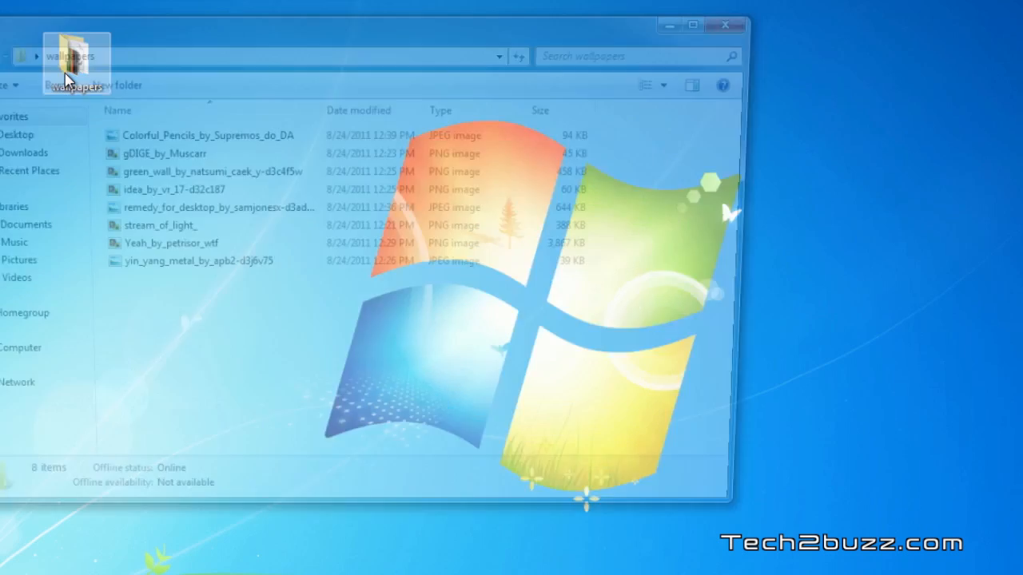
pyautogui.doubleClick(208, 135)
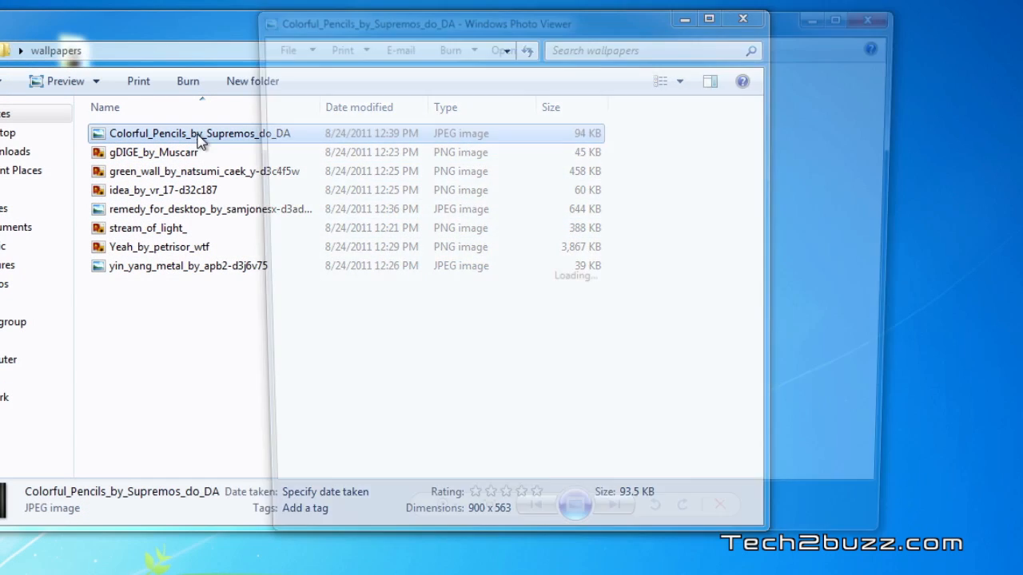
pyautogui.click(742, 18)
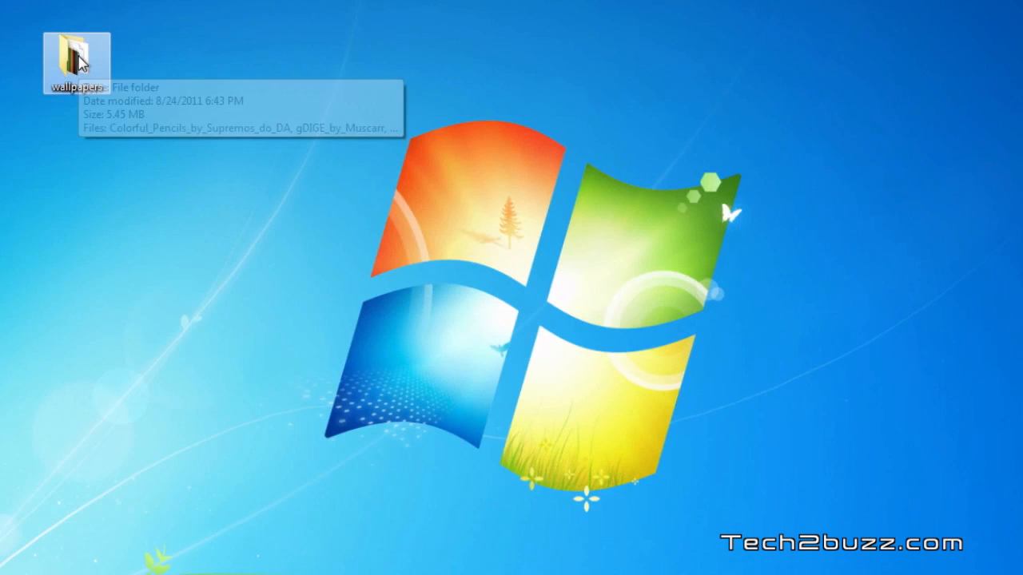
# - Encrypt the wallpapers folder, then open Colorful_Pencils with the passphrase to check it
pyautogui.rightClick(76, 60)
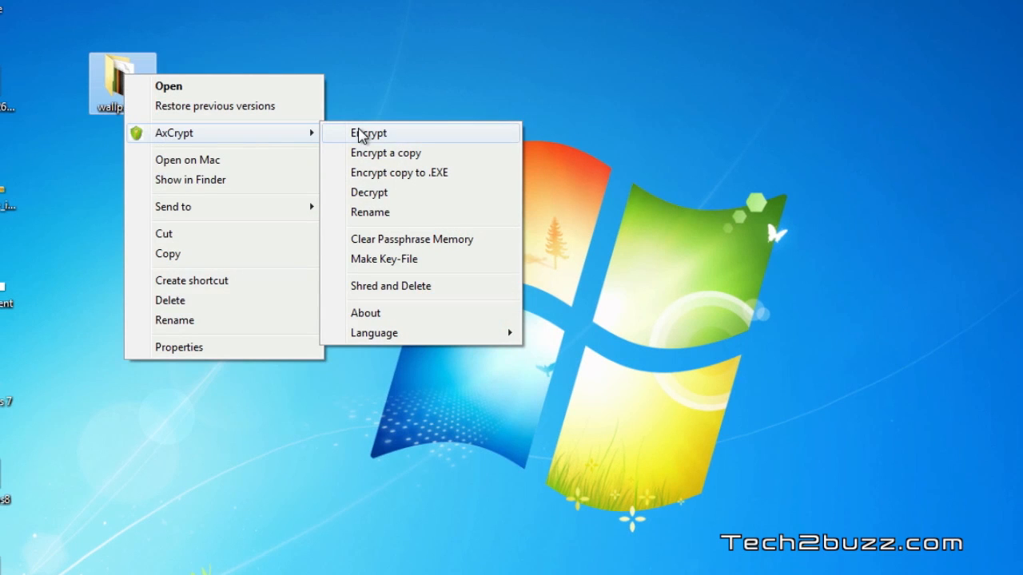
pyautogui.click(369, 132)
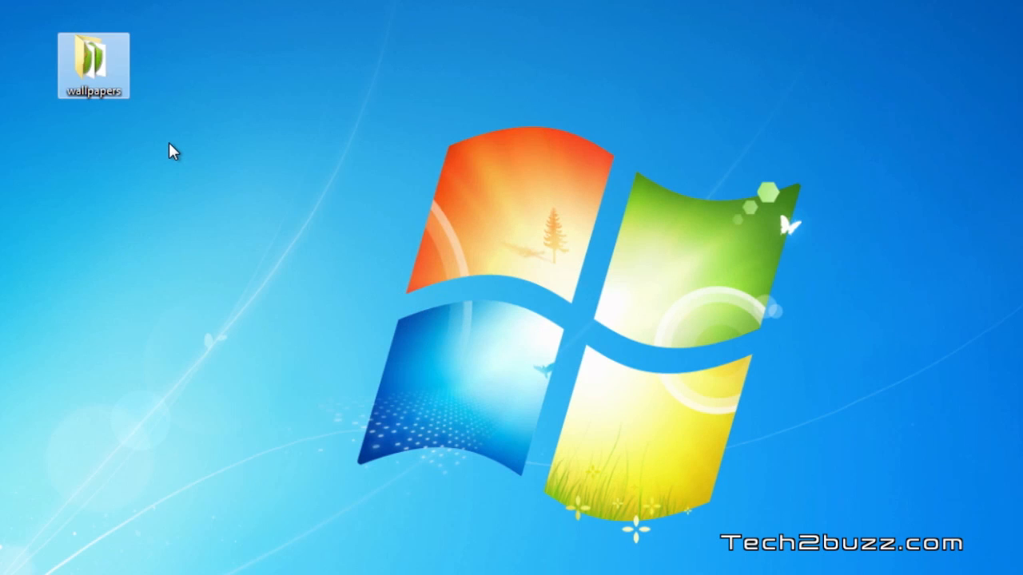
pyautogui.doubleClick(91, 65)
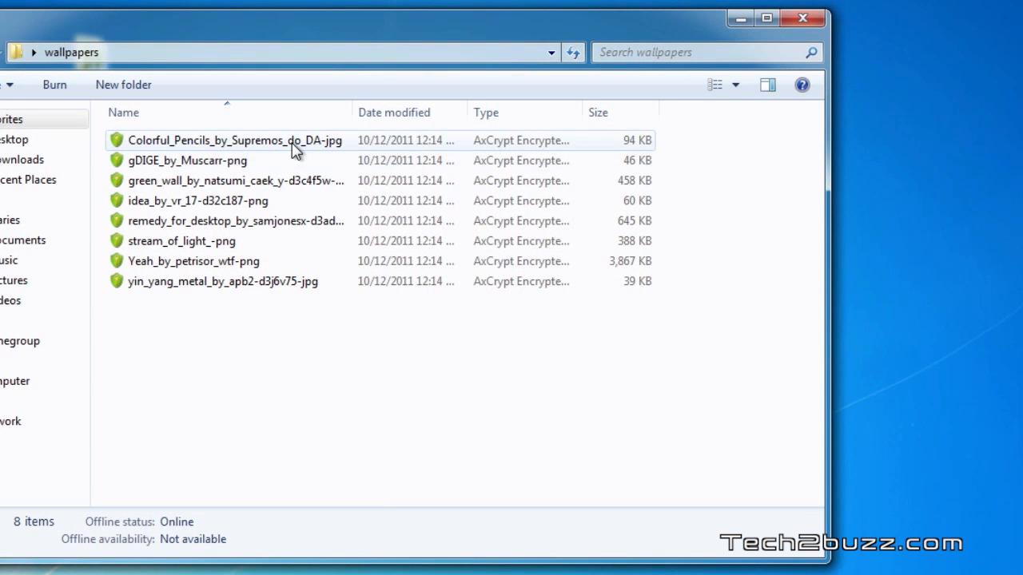
pyautogui.doubleClick(231, 140)
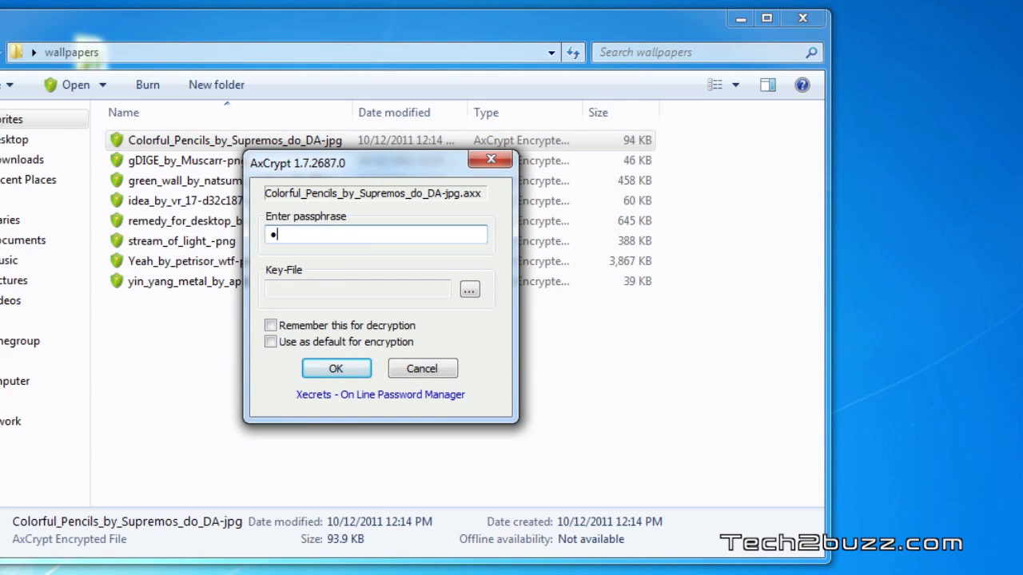
pyautogui.write('••••')
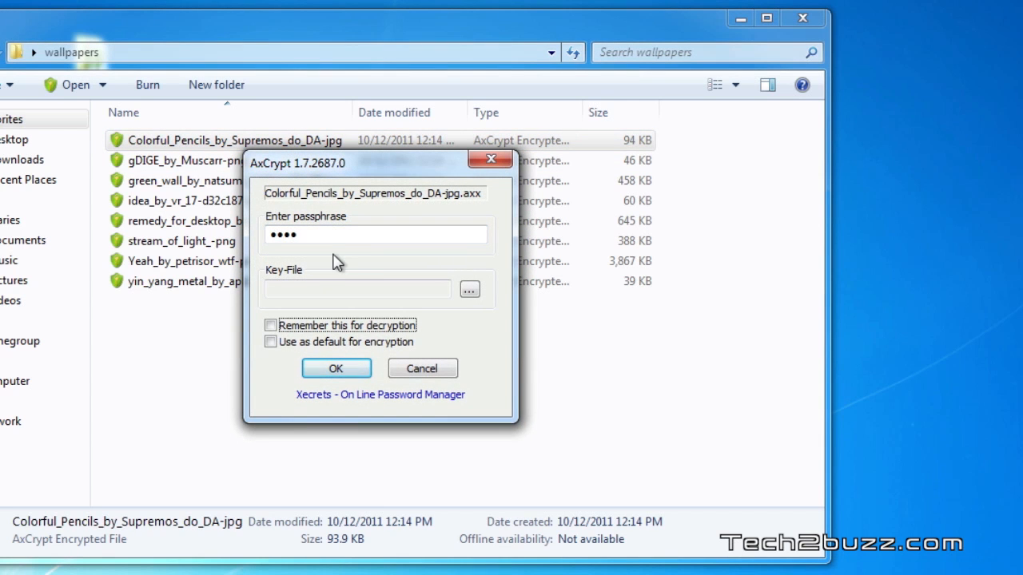
pyautogui.click(336, 368)
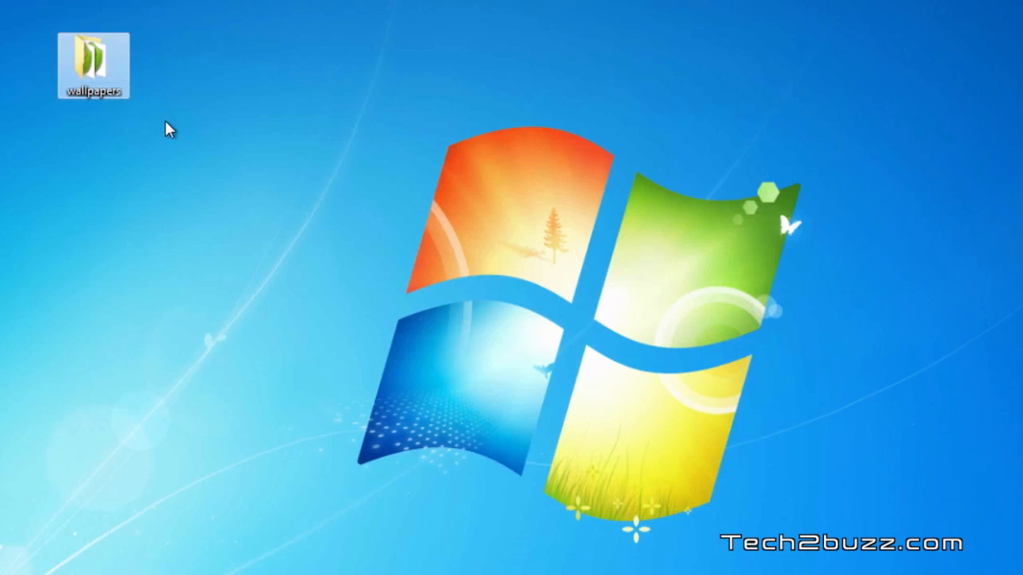
# - Decrypt the wallpapers folder through the AxCrypt shortcut menu, confirming the passphrase
pyautogui.rightClick(94, 62)
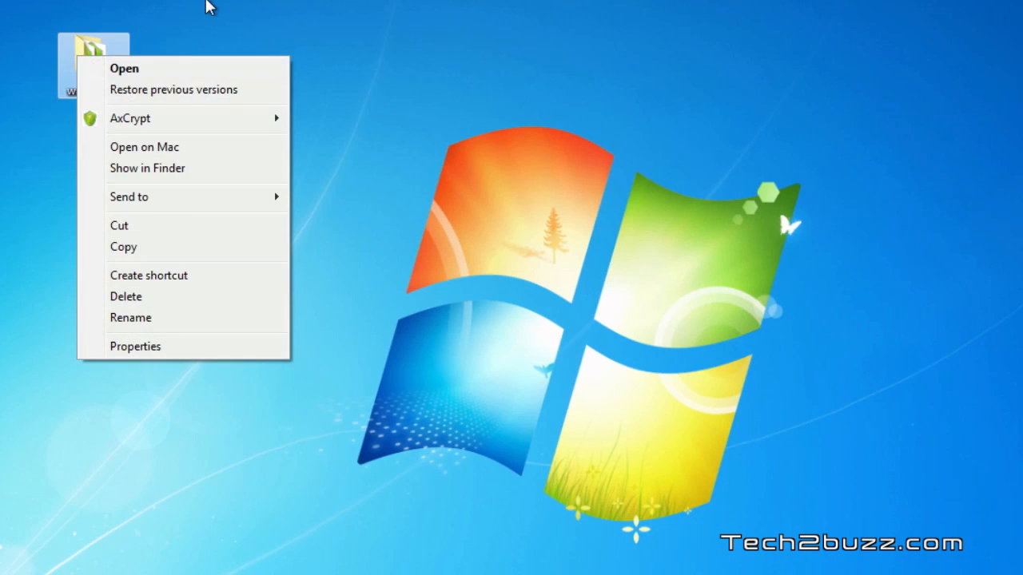
pyautogui.moveTo(129, 118)
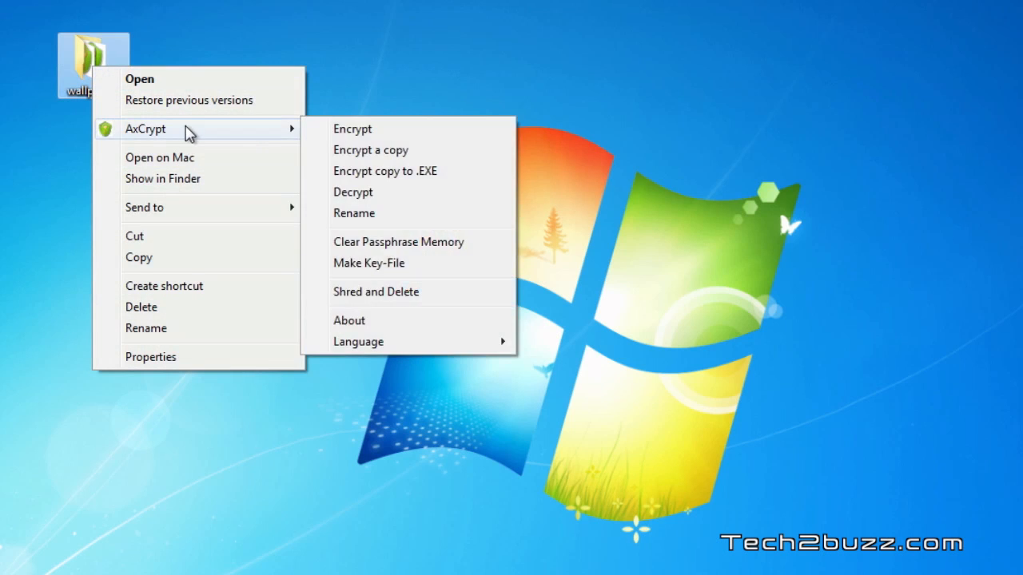
pyautogui.click(353, 192)
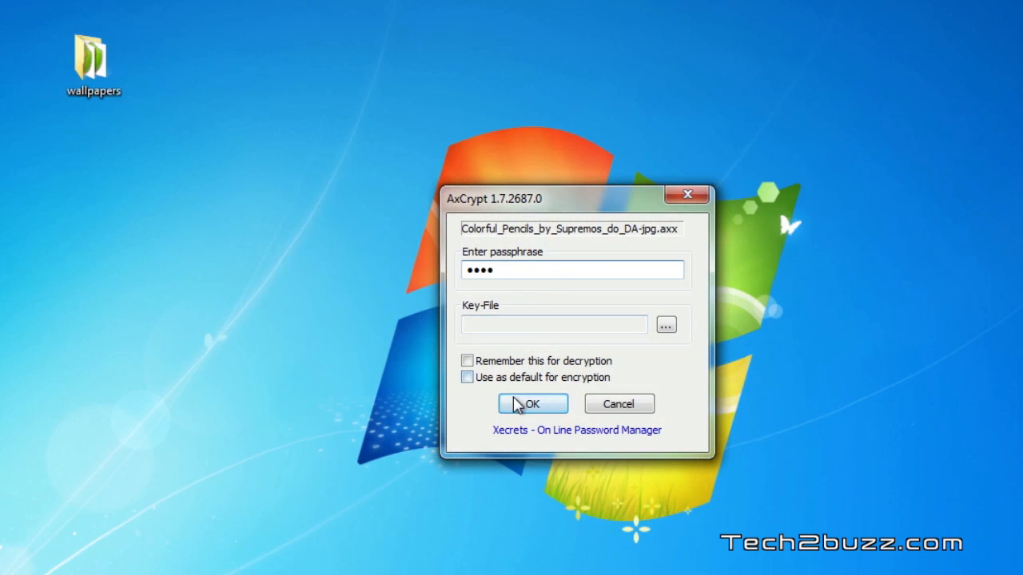
pyautogui.click(532, 403)
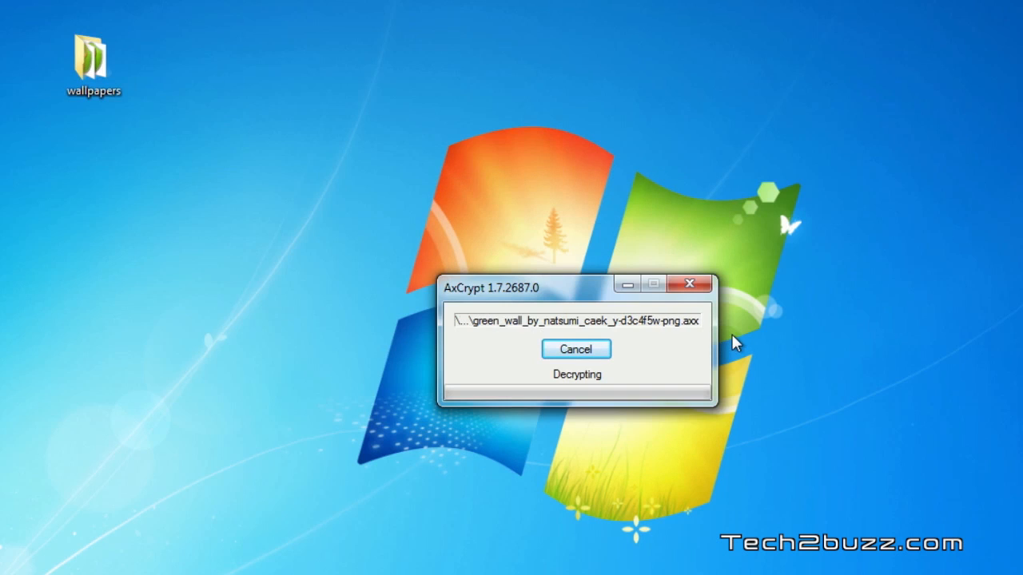
pyautogui.moveTo(766, 327)
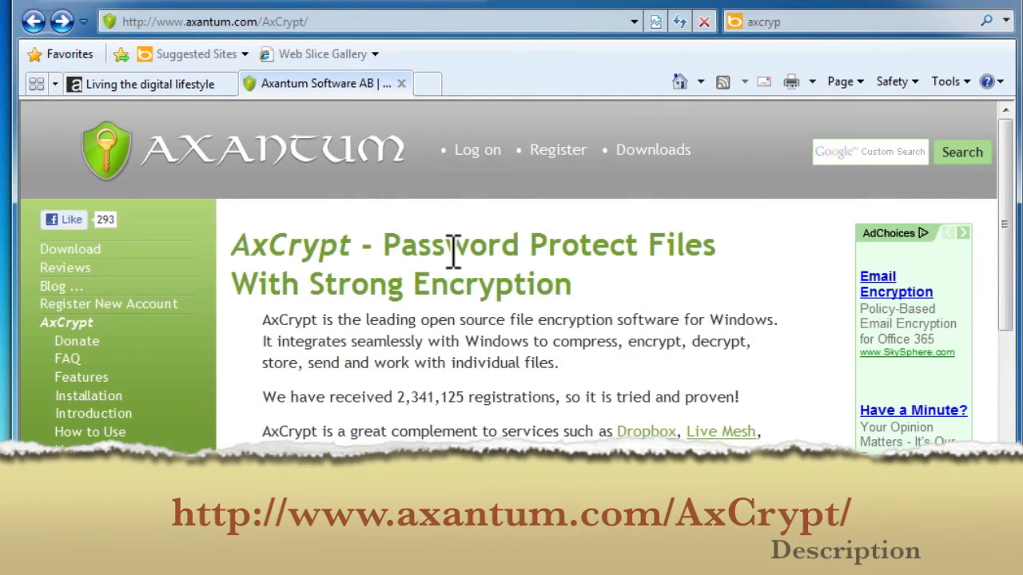
pyautogui.moveTo(634, 312)
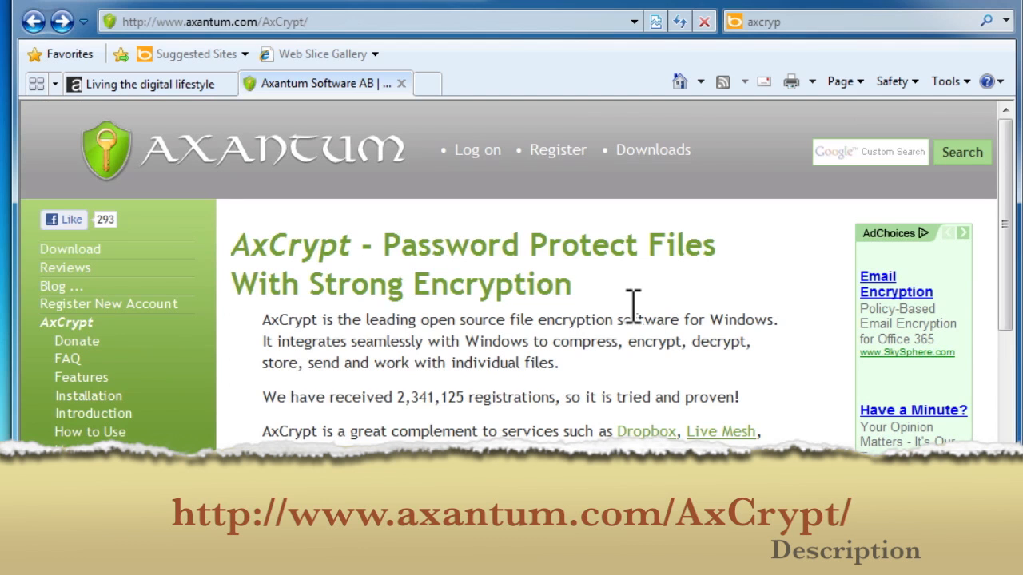